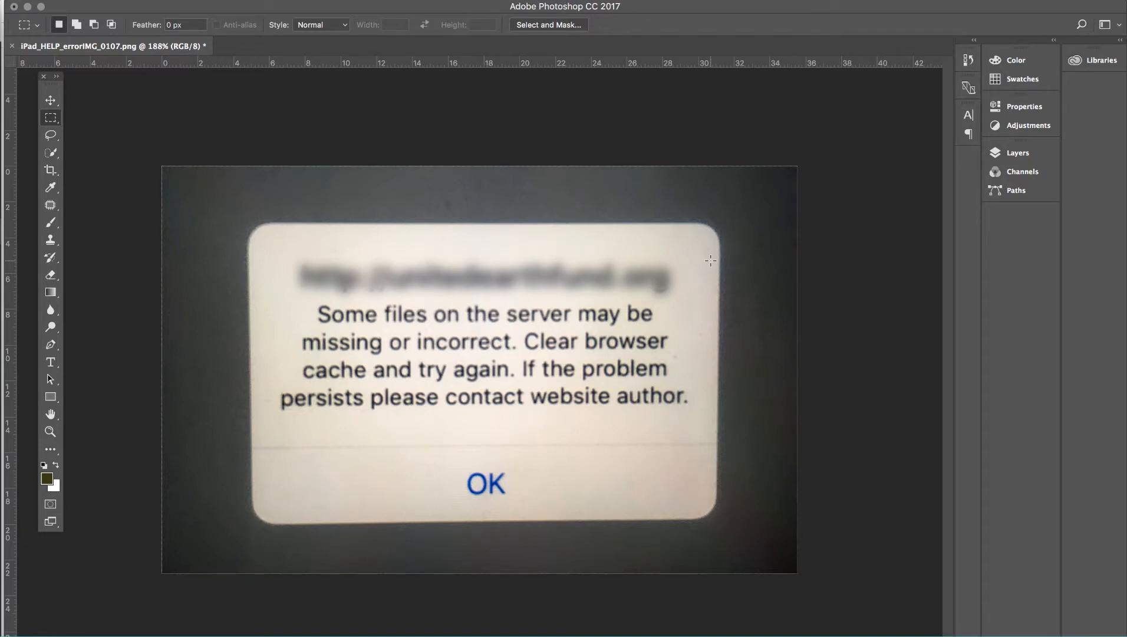
mouse_move(646, 187)
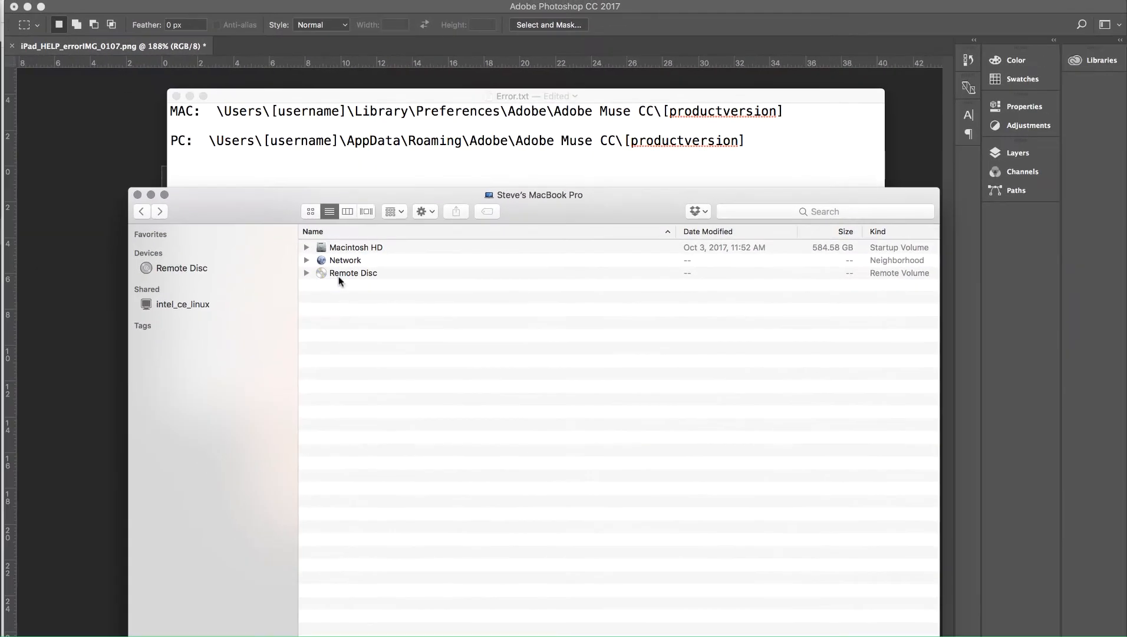
Navigate from Macintosh HD through Users and the home folder into Library.
double_click(356, 246)
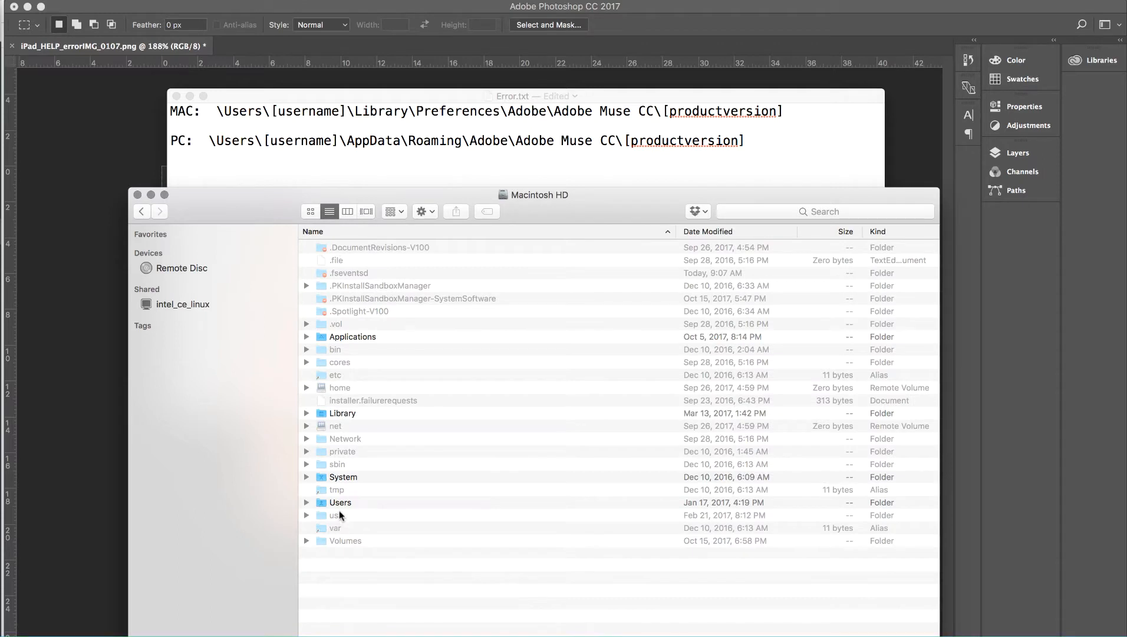
double_click(340, 502)
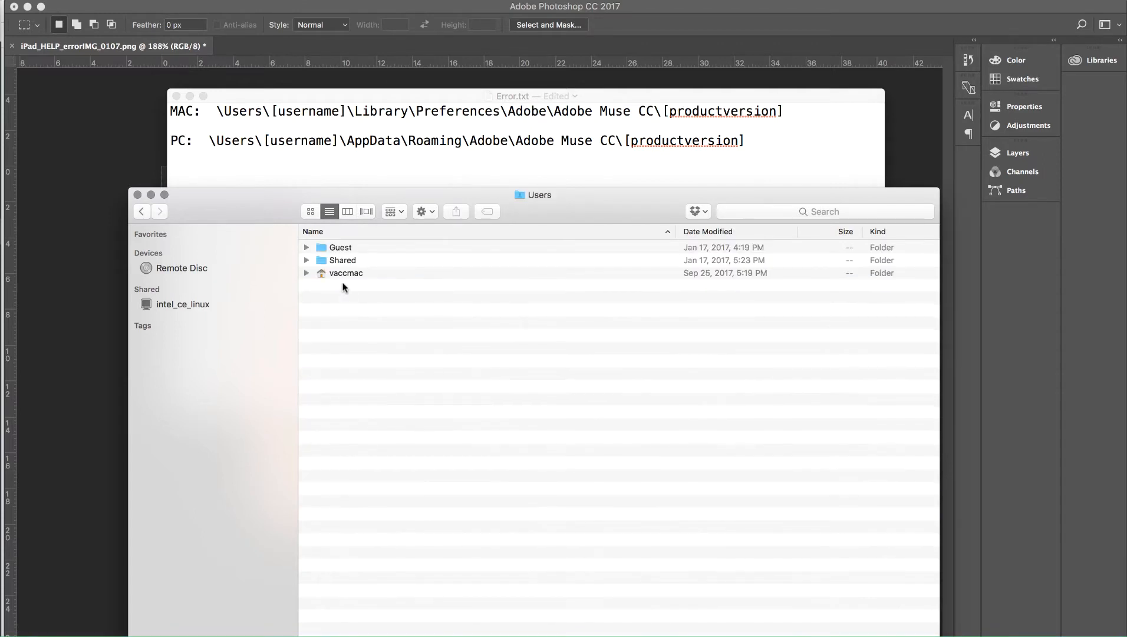
double_click(345, 273)
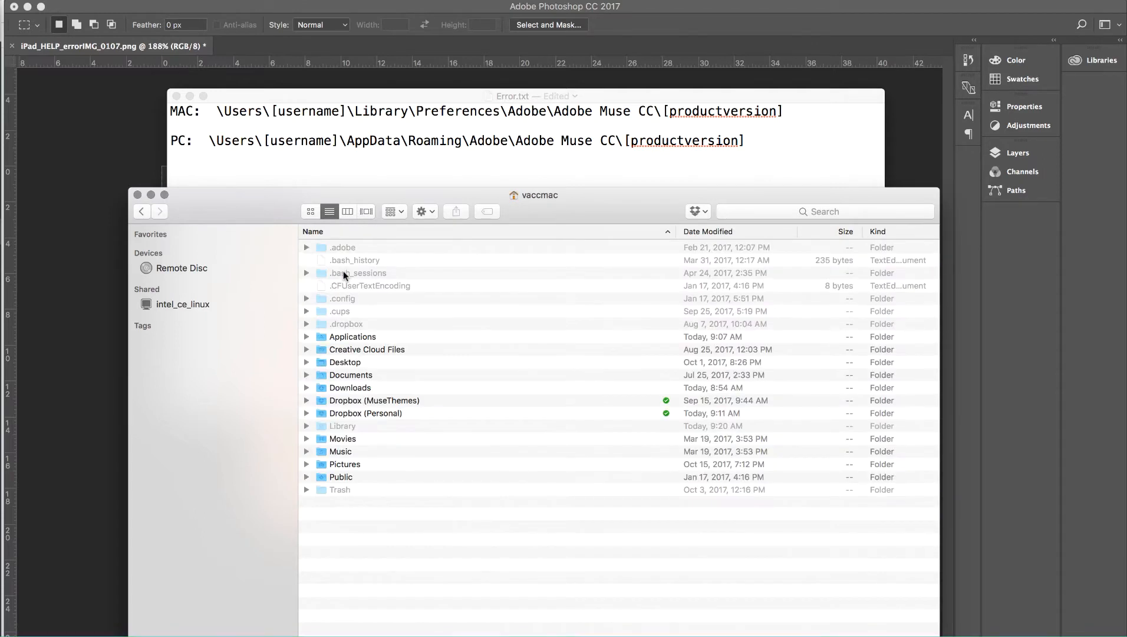
double_click(342, 425)
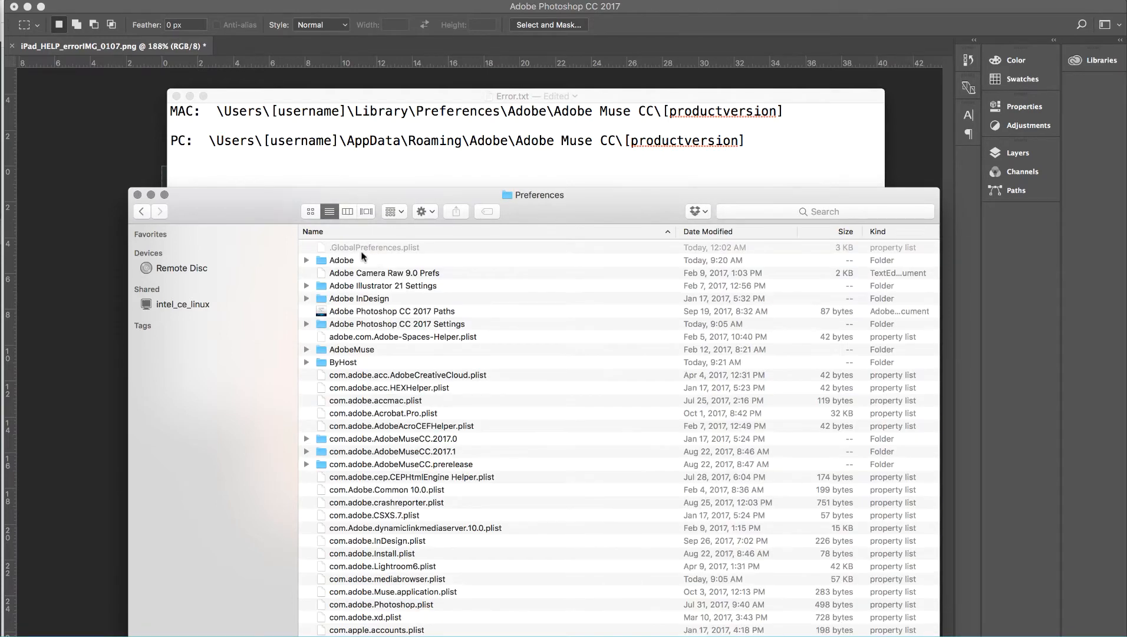
Continue through Preferences > Adobe > Adobe Muse CC into the 2017.0 folder.
double_click(342, 259)
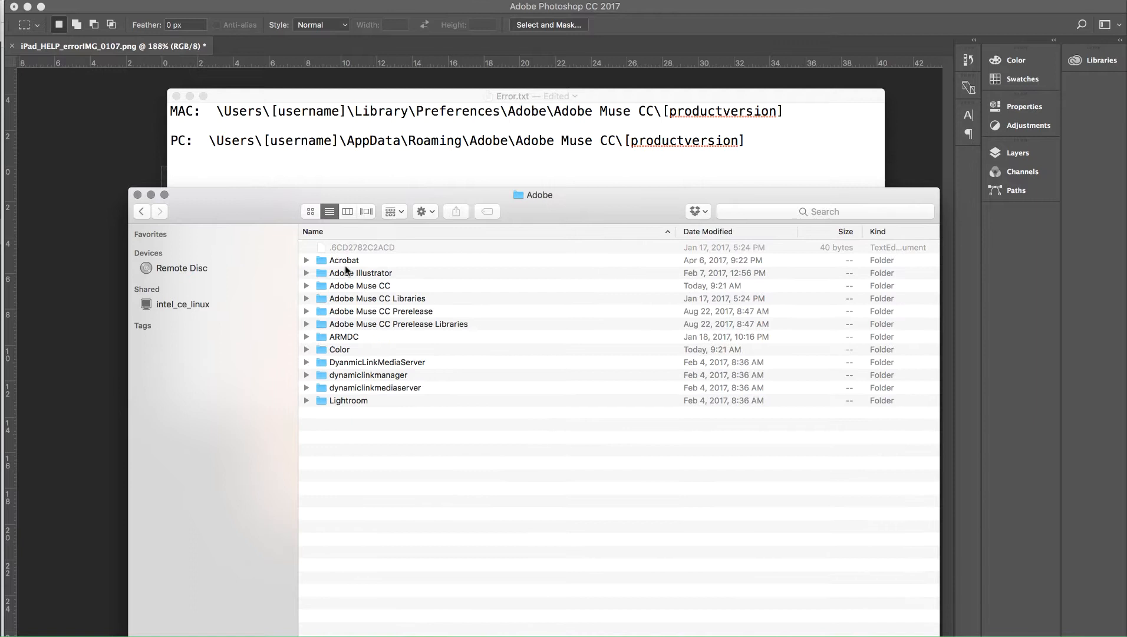
double_click(360, 285)
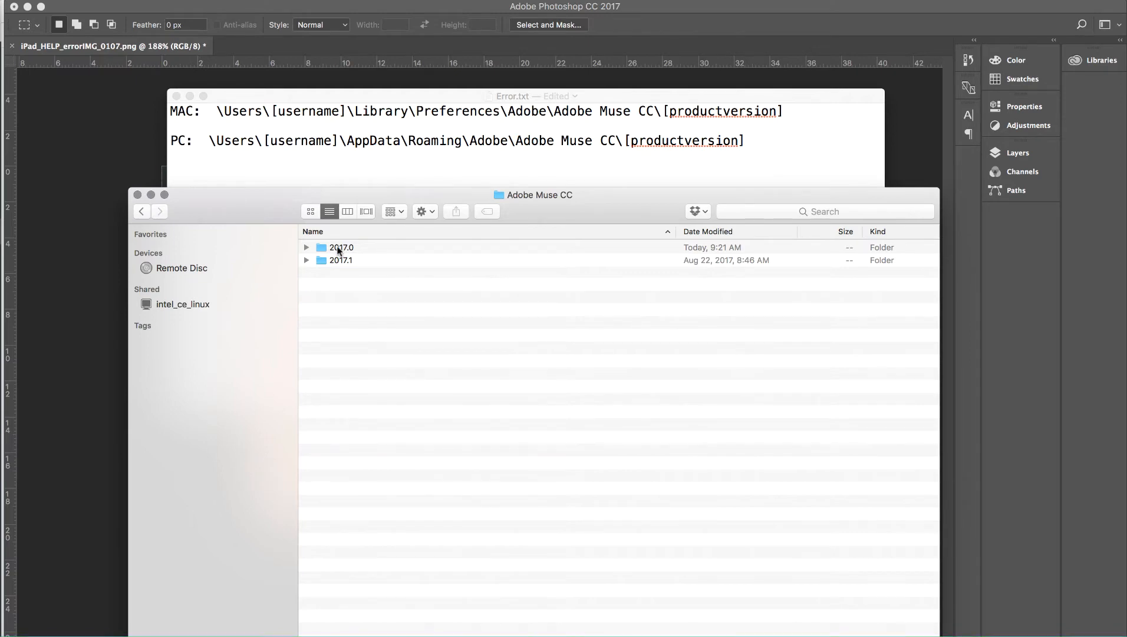
double_click(342, 246)
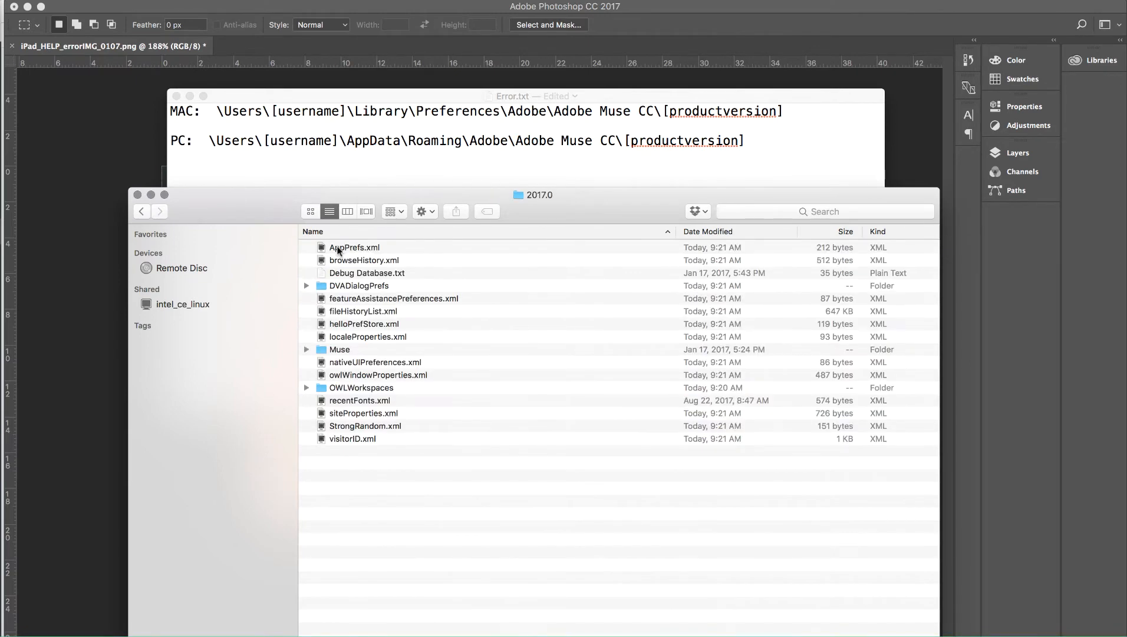
Open AppPrefs.xml with TextEdit via Open With.
left_click(338, 247)
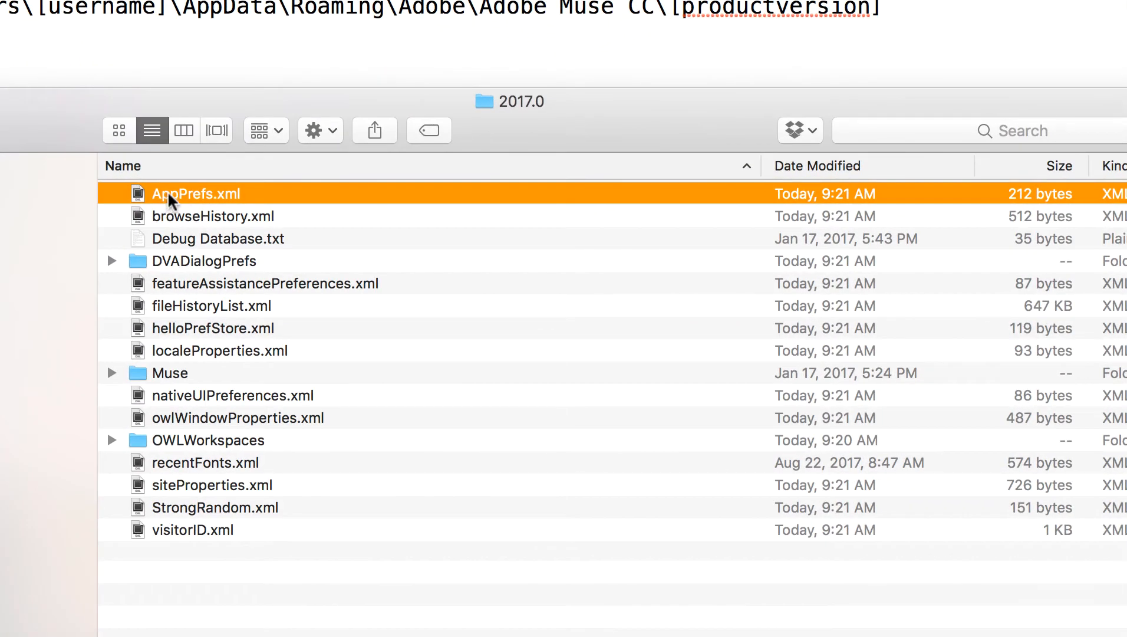
right_click(171, 194)
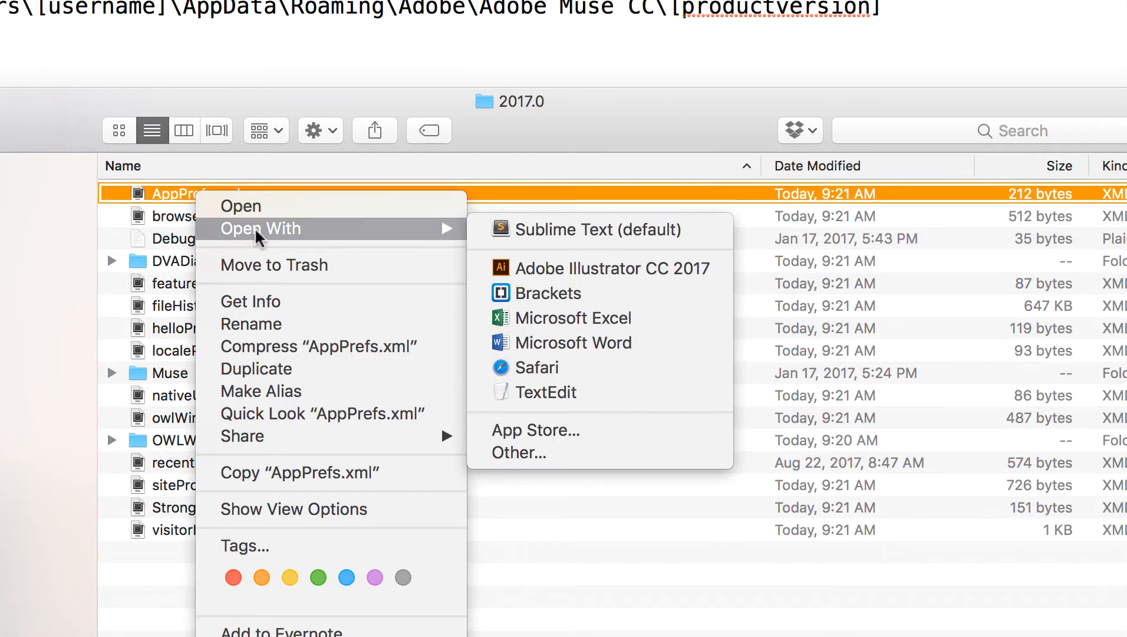
mouse_move(571, 395)
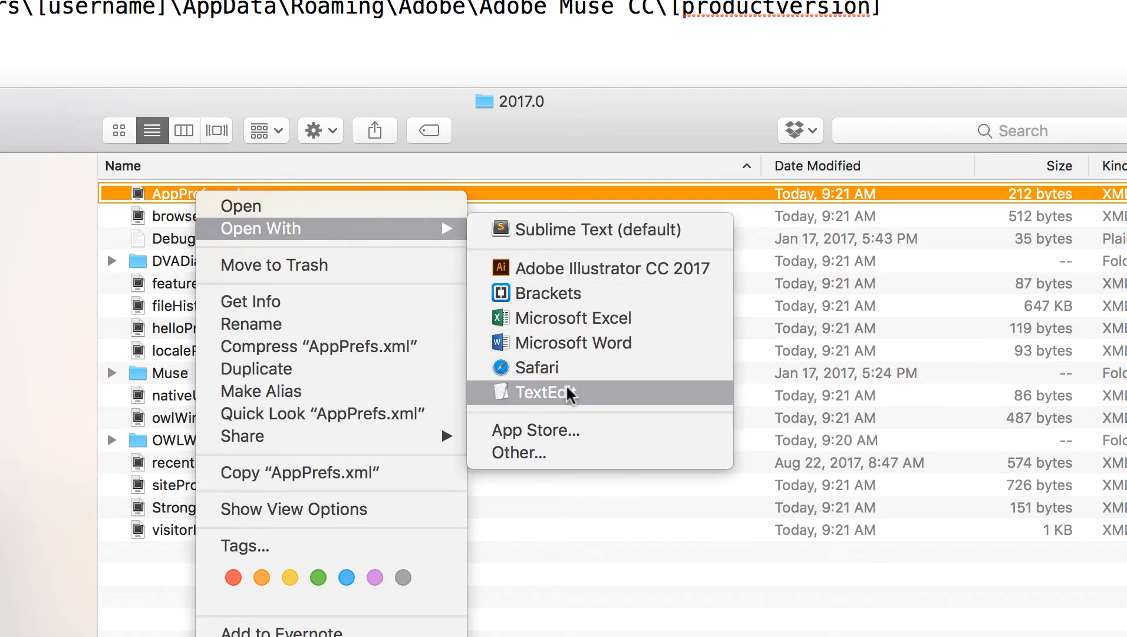
left_click(546, 393)
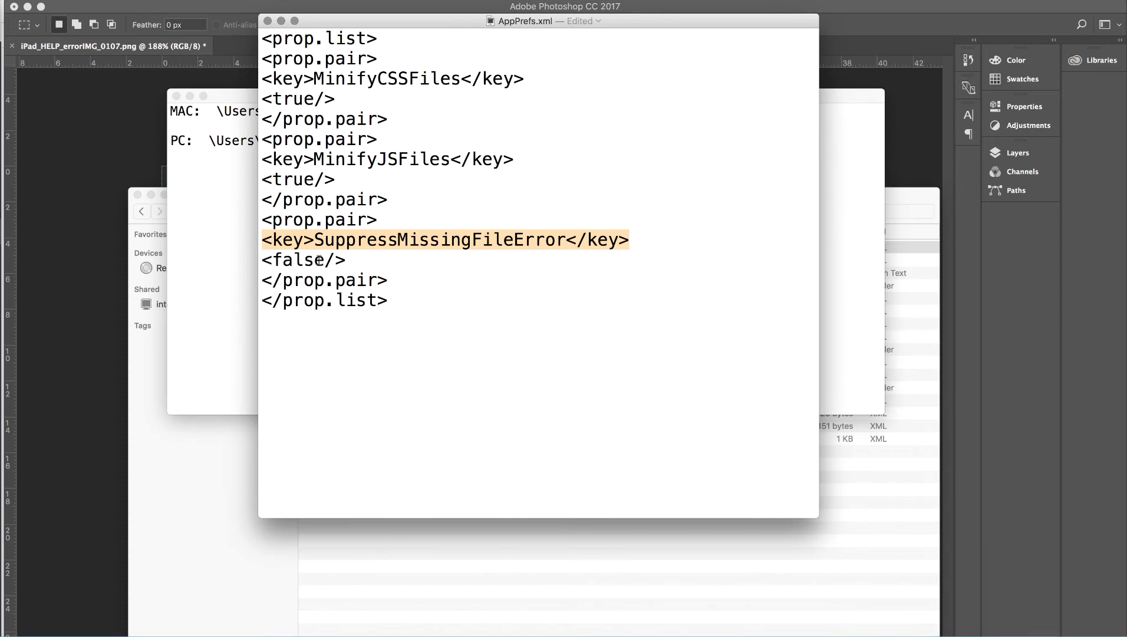
Change SuppressMissingFileError from false to true and save AppPrefs.xml.
double_click(299, 260)
type("tru")
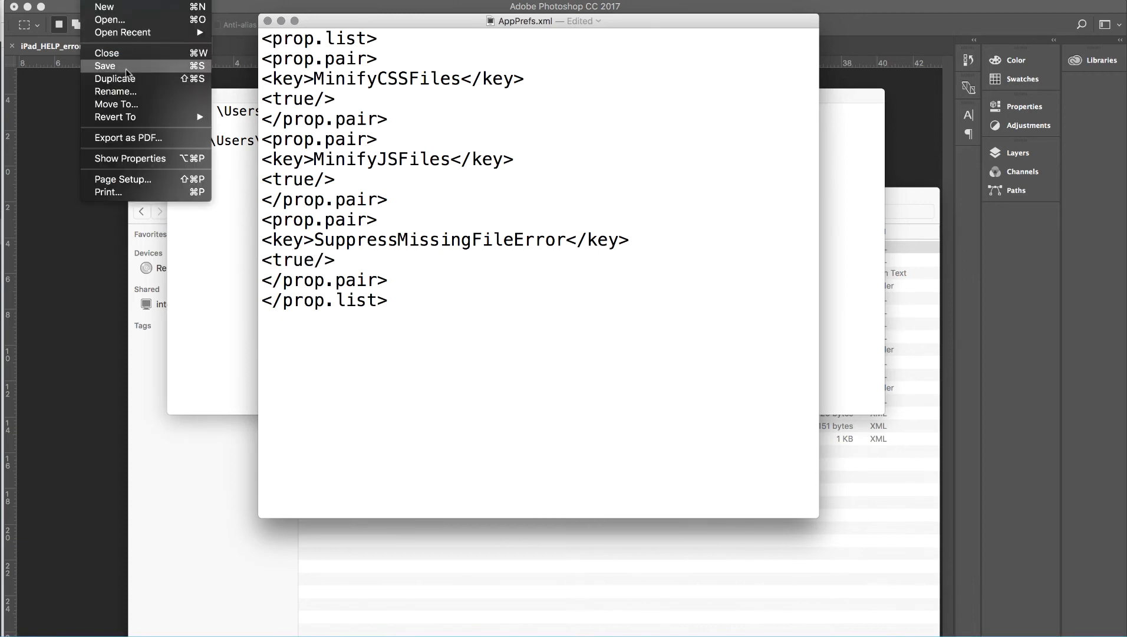
left_click(105, 66)
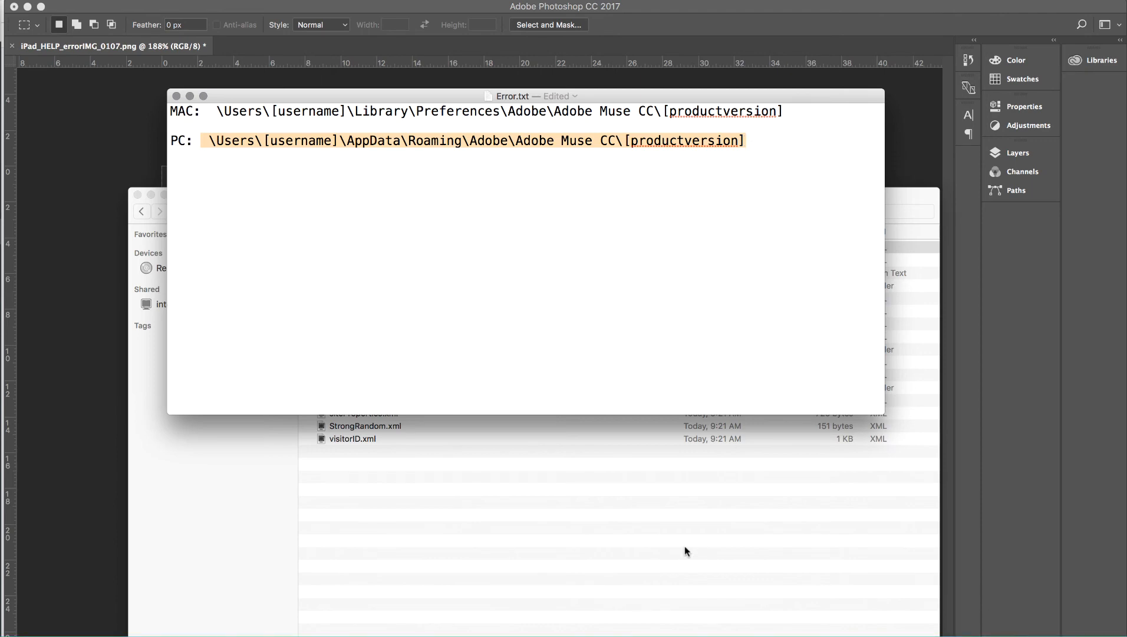
Return to the 2017.0 folder to confirm AppPrefs.xml shows a 9:23 AM modification time.
left_click(353, 246)
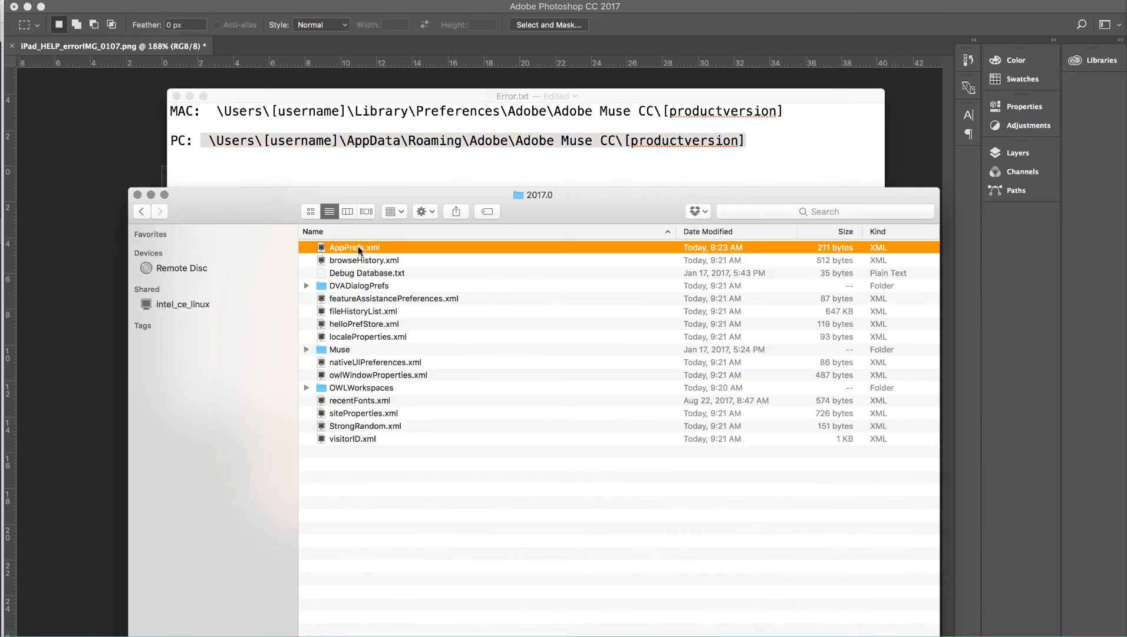